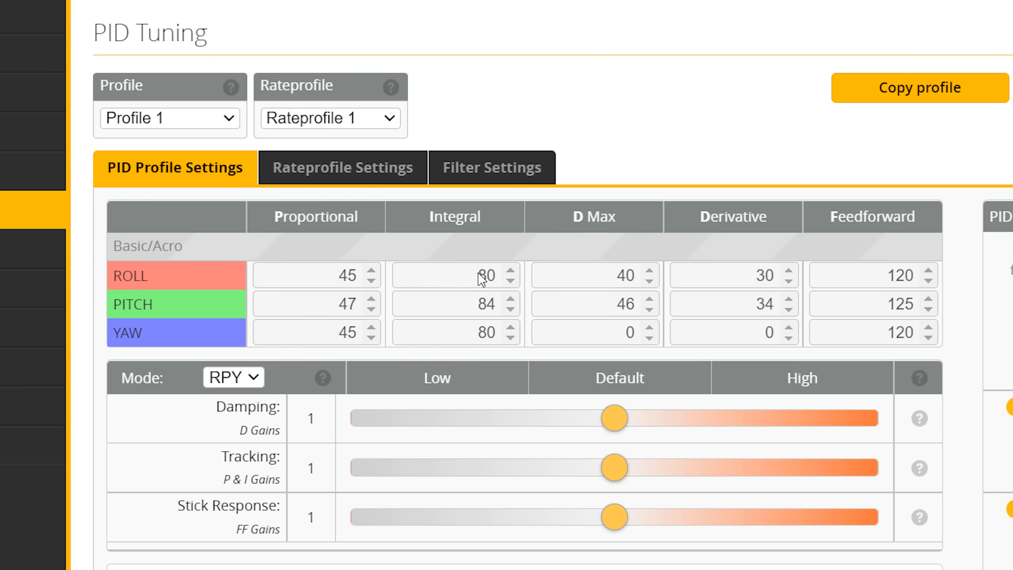
{"action": "mouse_move", "coordinate": [754, 280]}
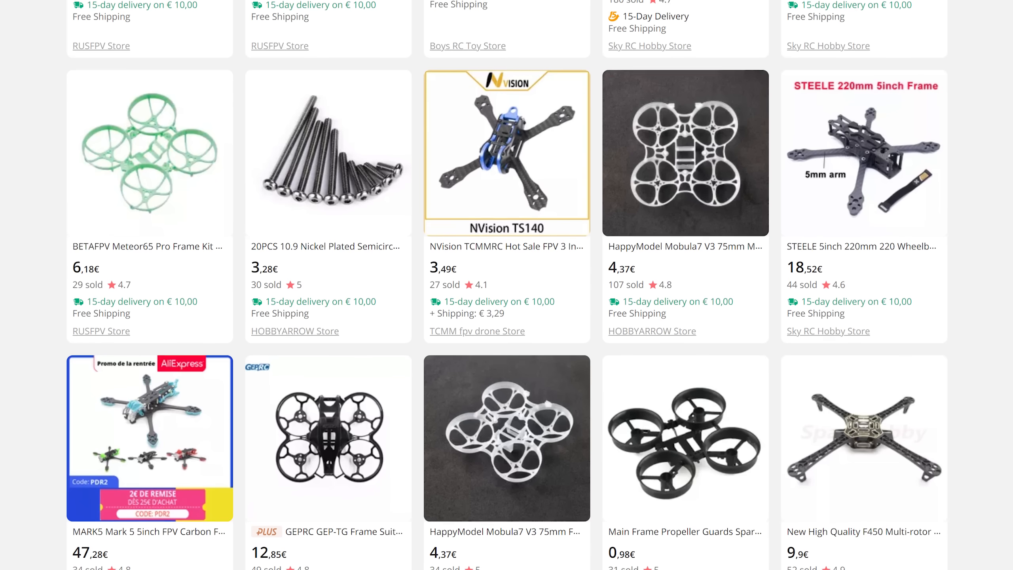
- Scroll through the AliExpress and eBay FPV frame kit listings, including the MAK4 frame
{"action": "scroll", "scroll_direction": "down", "scroll_amount": 3}
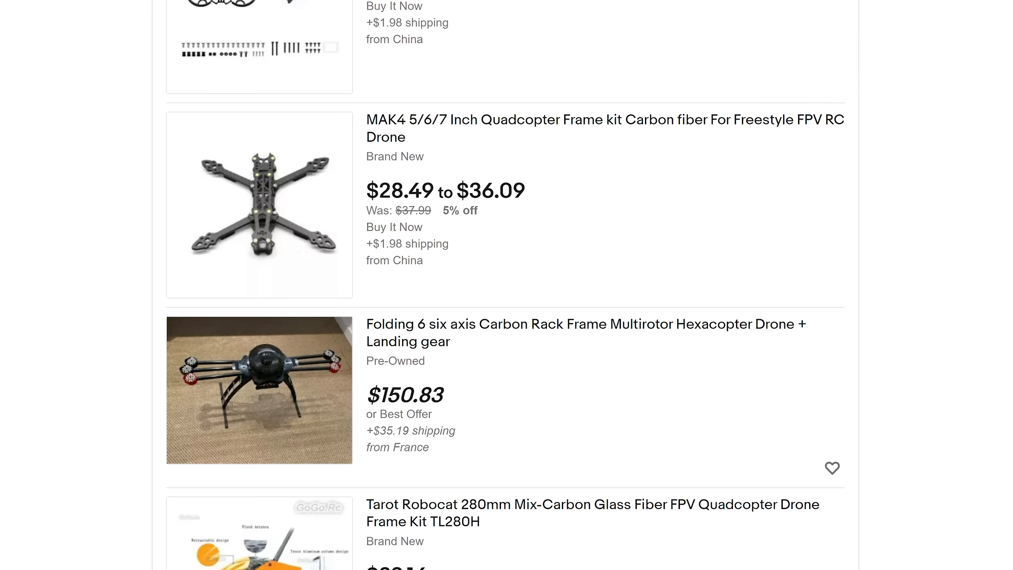
{"action": "scroll", "scroll_direction": "down", "scroll_amount": 3}
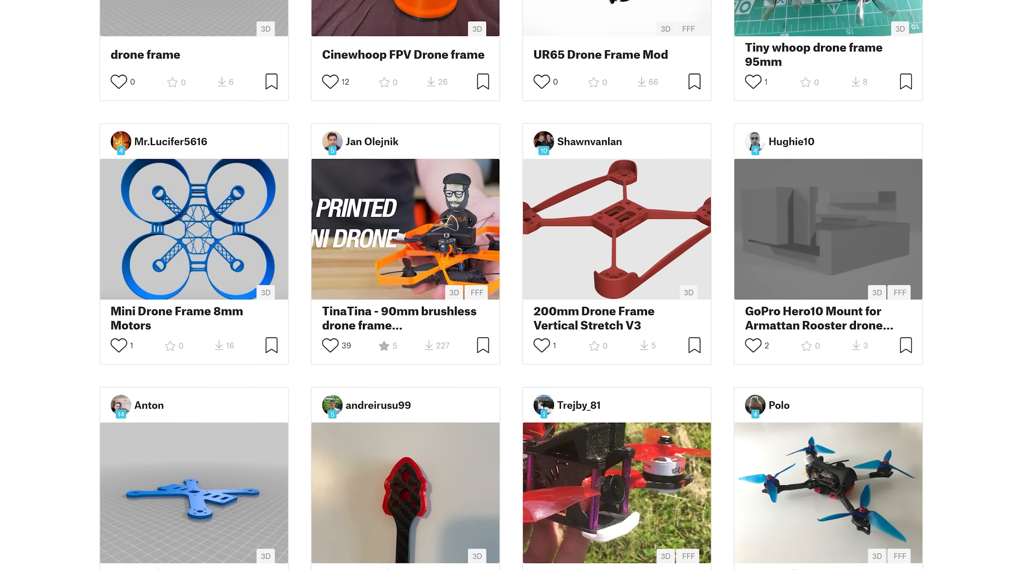
- View the Printables 6" FPV drone model and its designer's message conversation
{"action": "scroll", "scroll_direction": "down", "scroll_amount": 3}
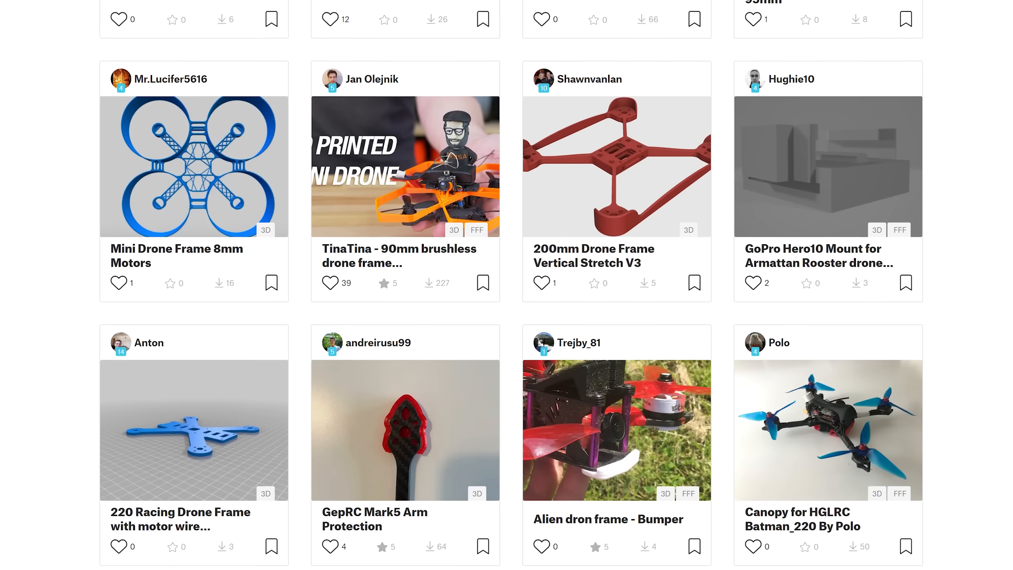
{"action": "left_click", "coordinate": [405, 433]}
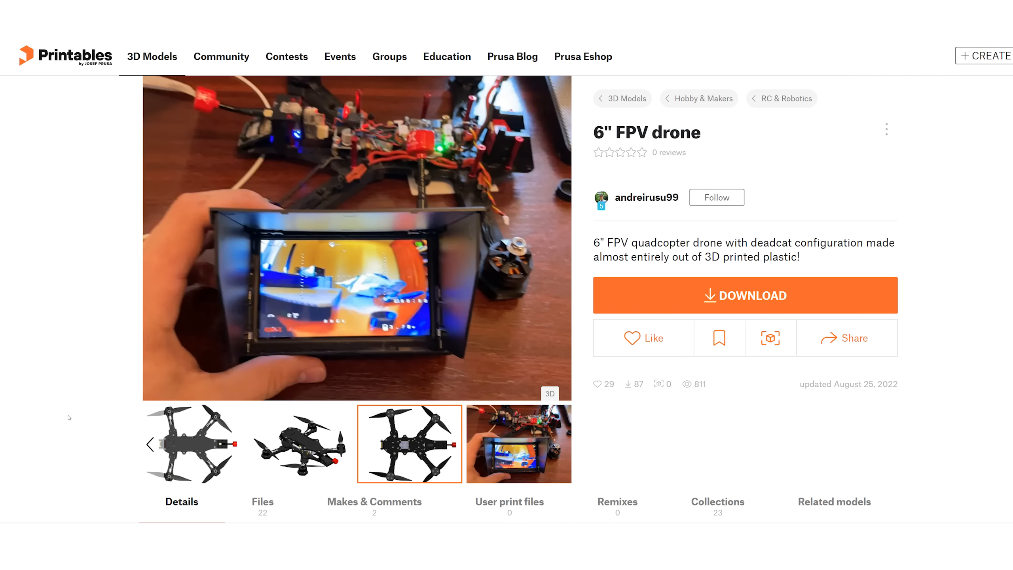
{"action": "left_click", "coordinate": [646, 198]}
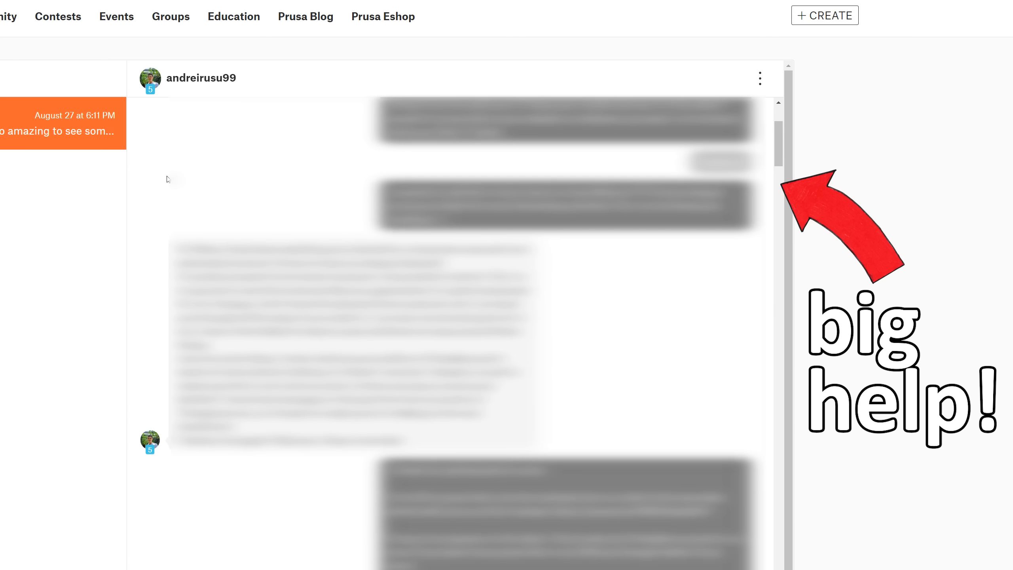
{"action": "scroll", "scroll_direction": "down", "scroll_amount": 3}
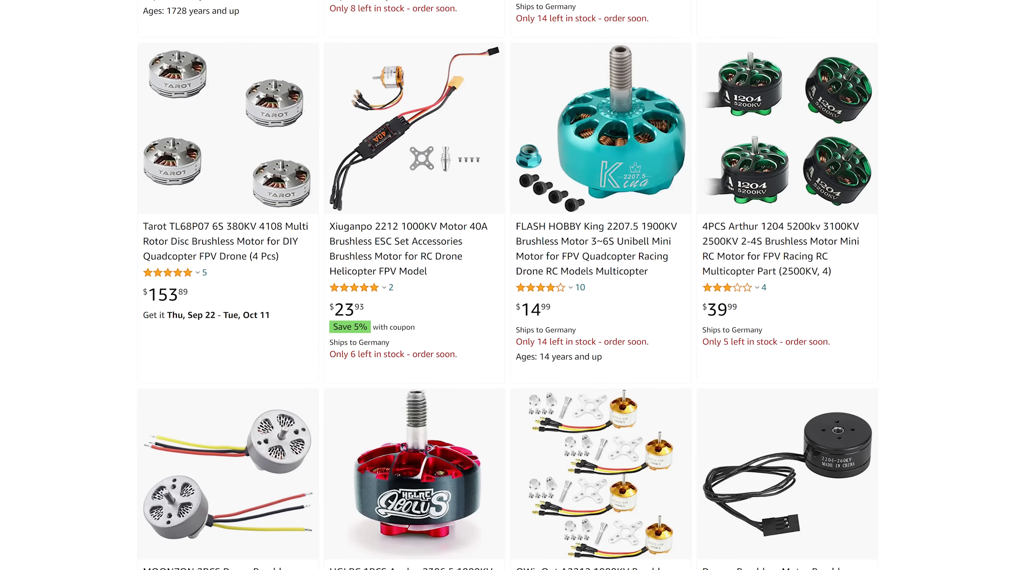
- Browse motor results and view the iFlight XING2 2306 single-motor close-up photos
{"action": "scroll", "scroll_direction": "down", "scroll_amount": 3}
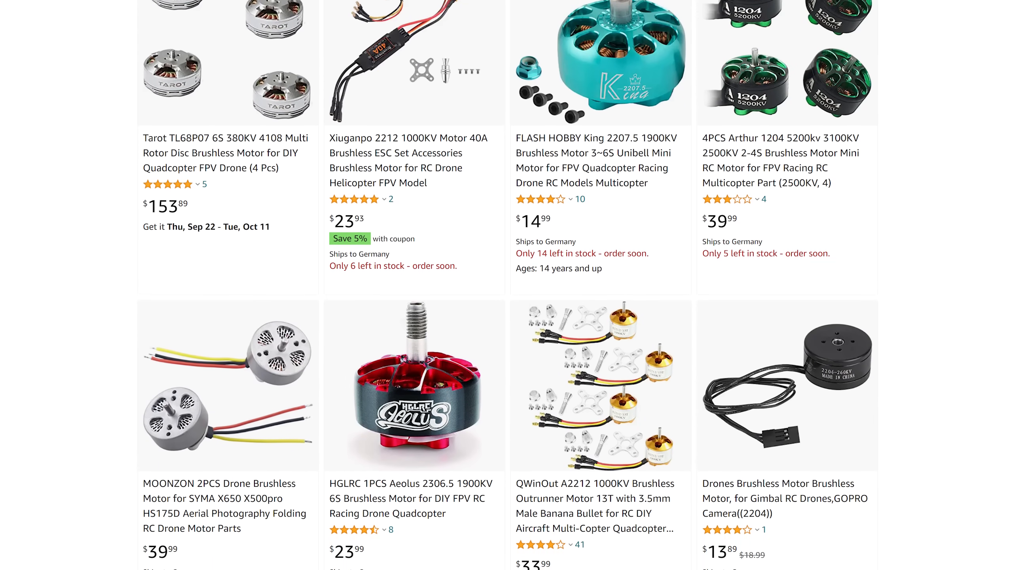
{"action": "scroll", "scroll_direction": "down", "scroll_amount": 3}
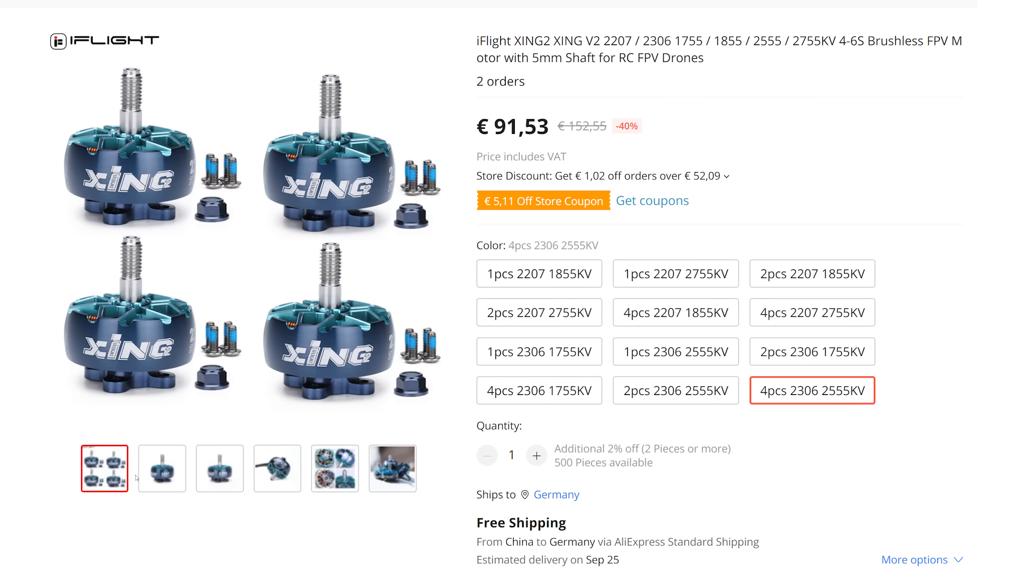
{"action": "left_click", "coordinate": [219, 469]}
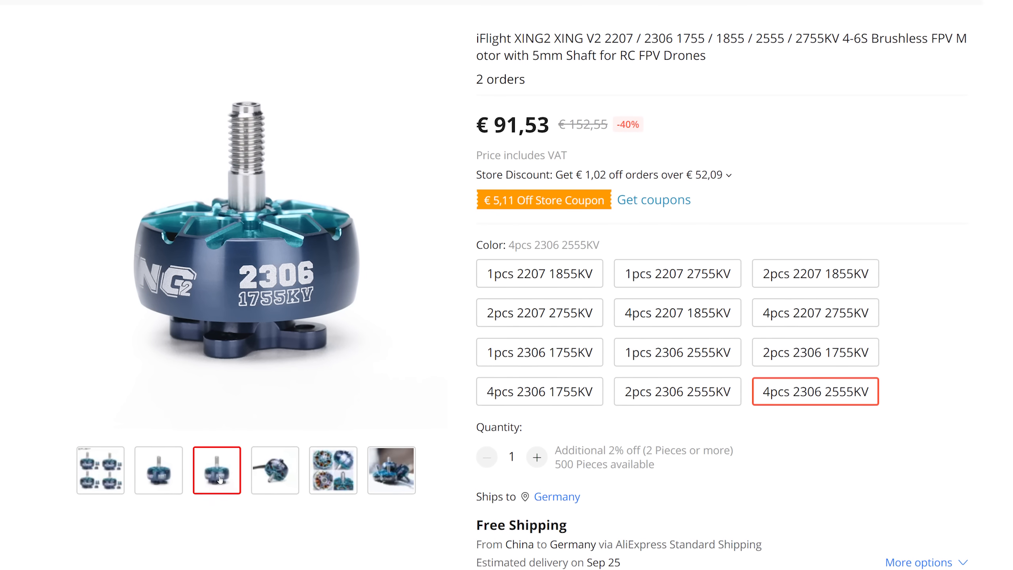
{"action": "left_click", "coordinate": [275, 470]}
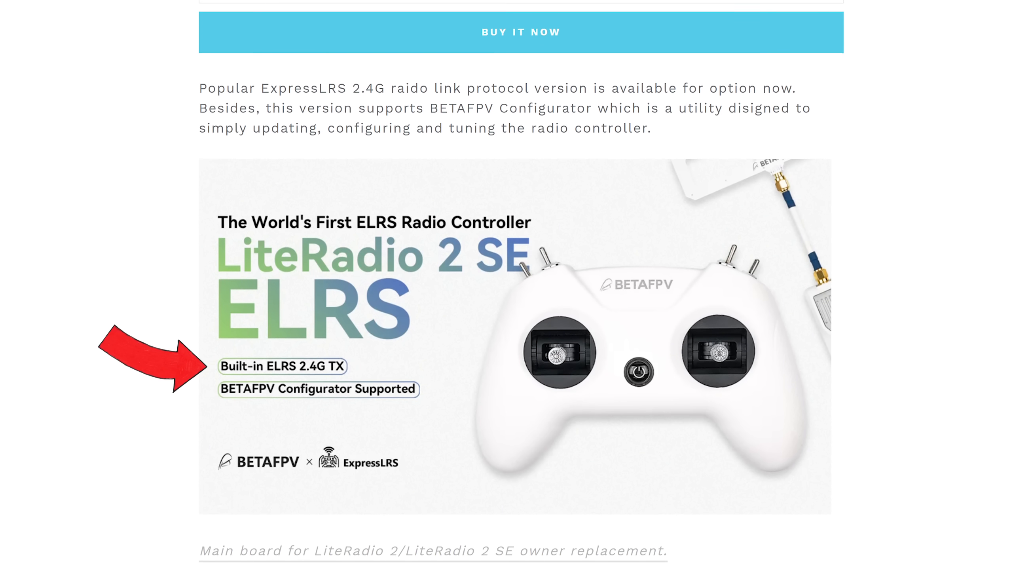
{"action": "scroll", "scroll_direction": "down", "scroll_amount": 3}
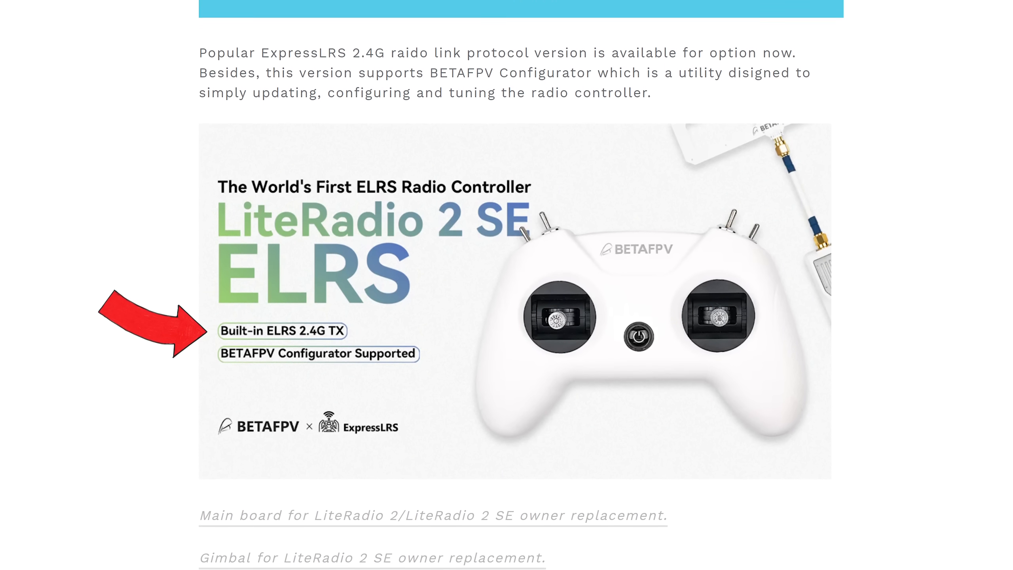